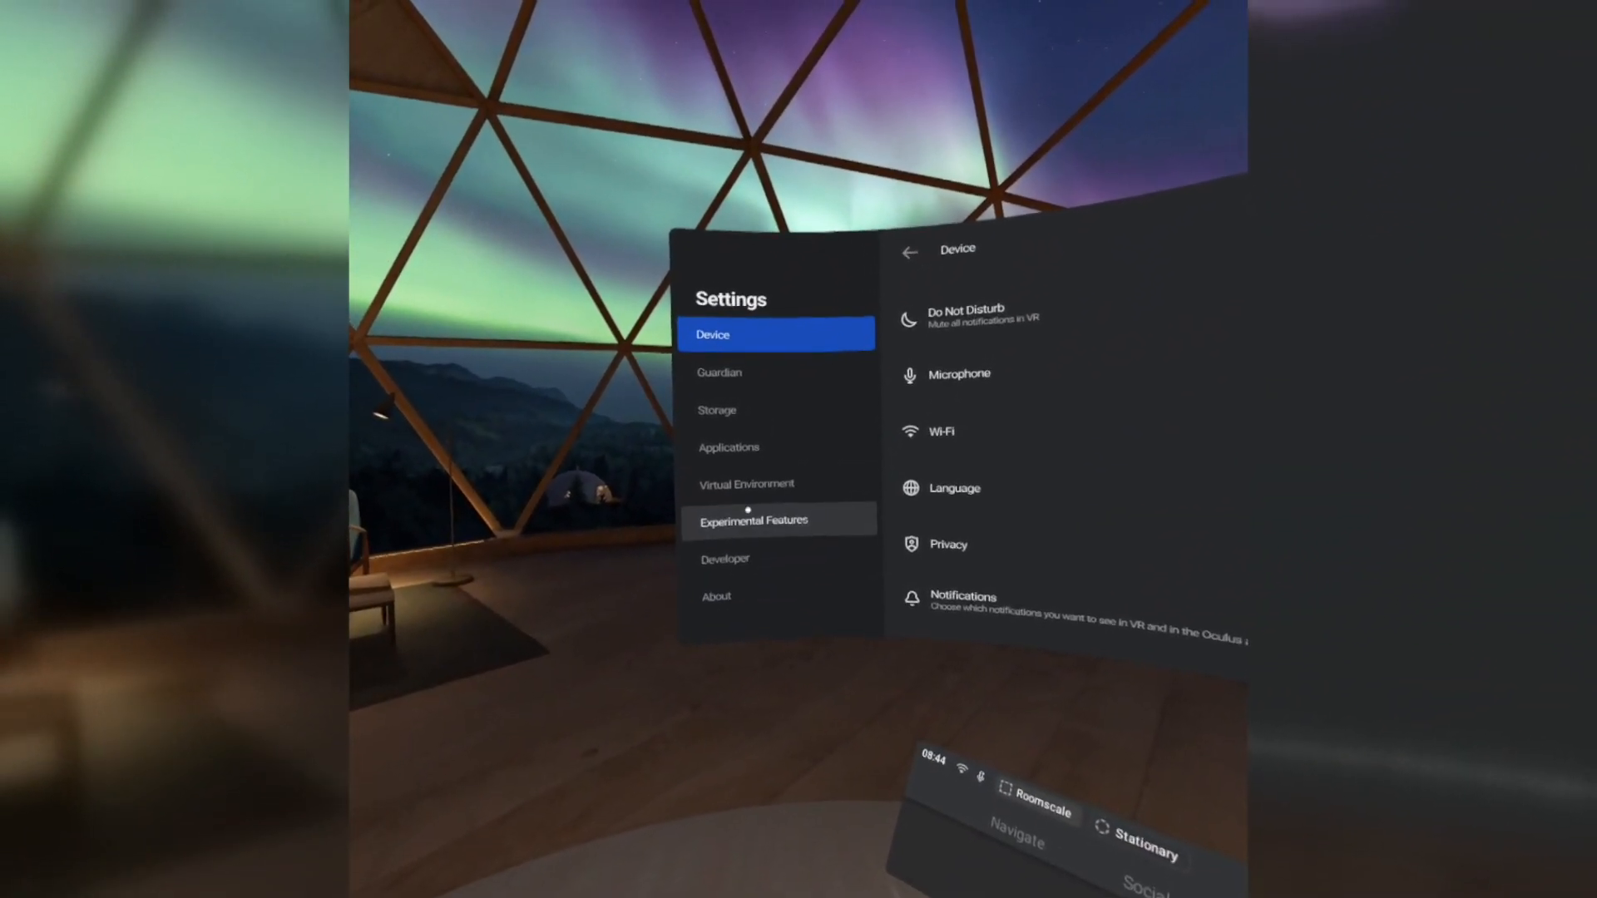
Step: Enter Experimental Features in Settings to reach the hand tracking toggle
left_click(754, 519)
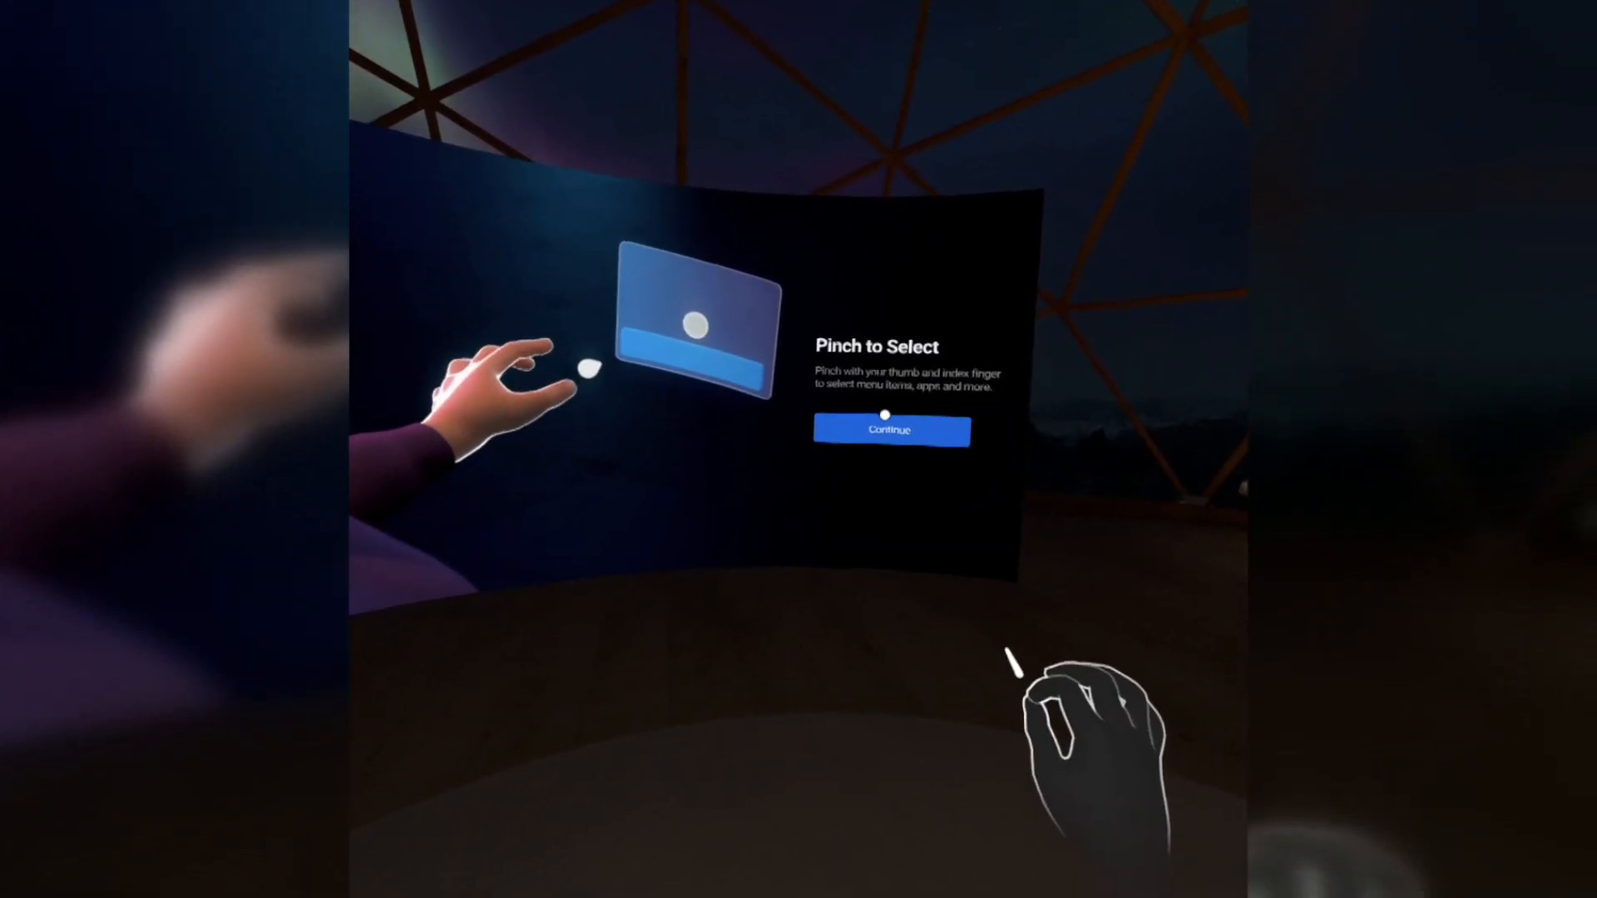
Step: Pinch Continue on the Pinch to Select screen of the hand tracking tutorial
left_click(890, 429)
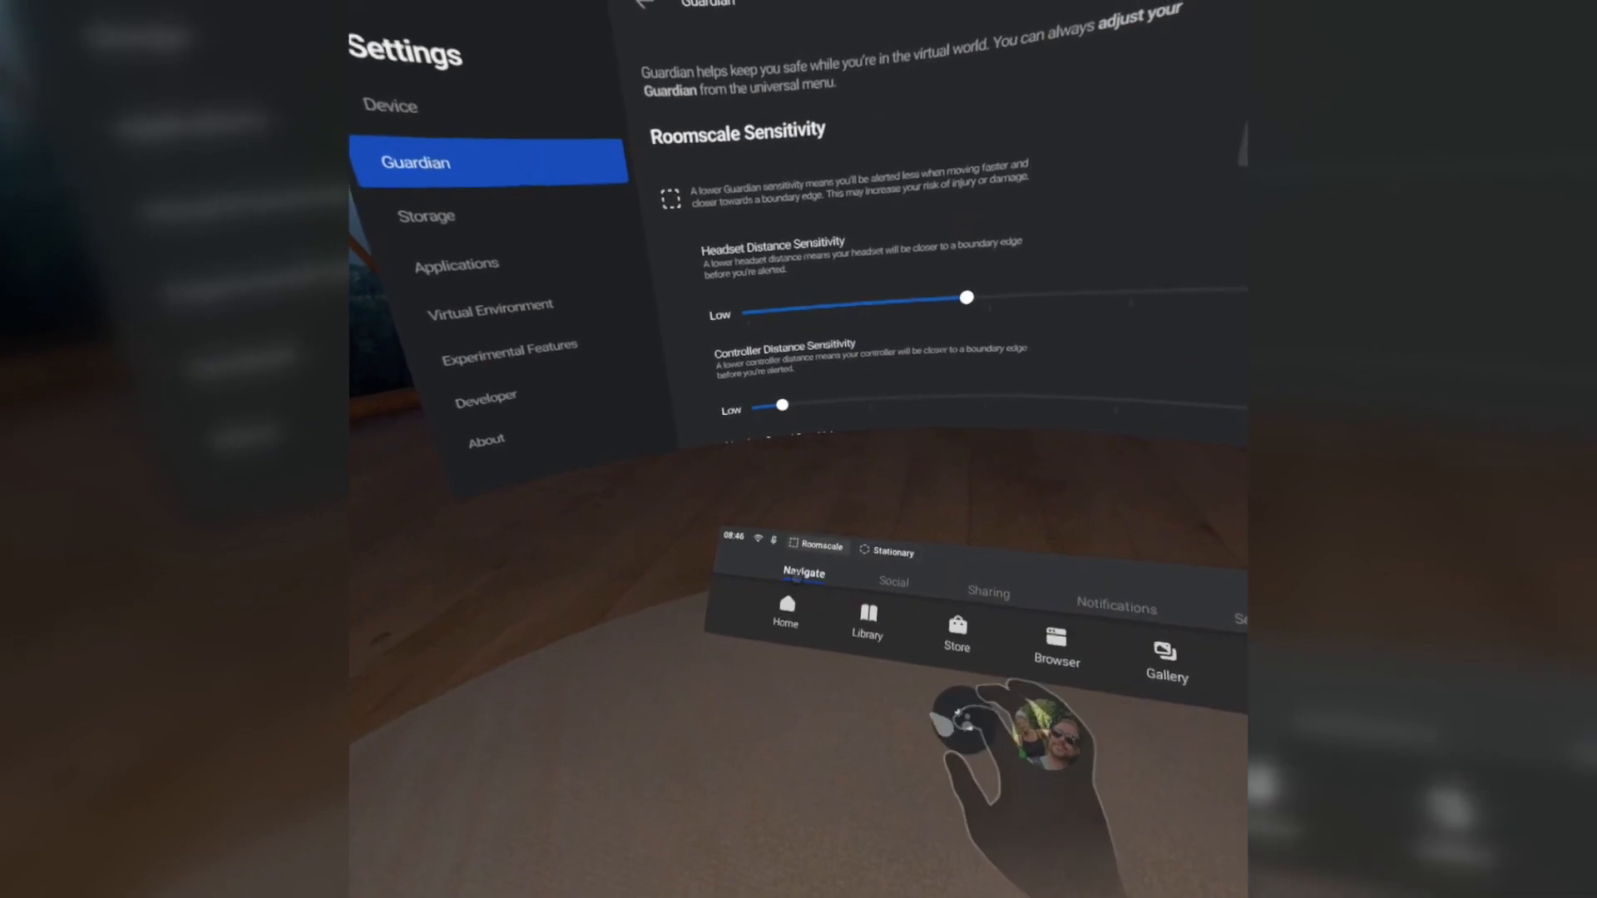
Step: Return to the Home screen from Guardian settings via the universal menu bar
left_click(785, 622)
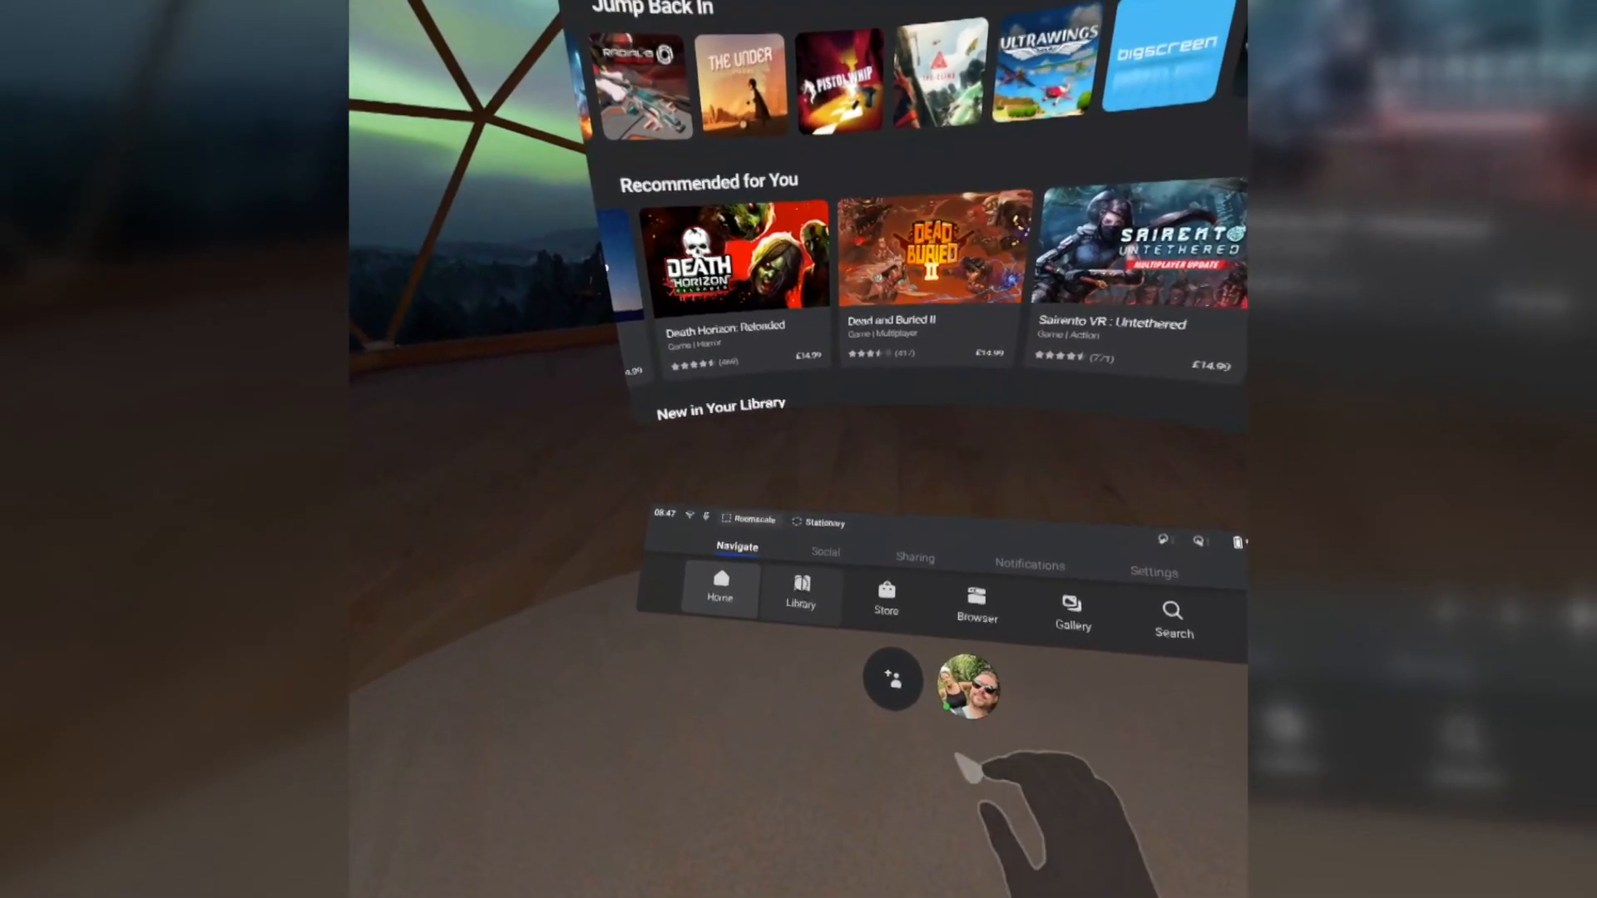
Step: Browse the Library's Apps grid and switch to its Demos list of six titles
left_click(800, 592)
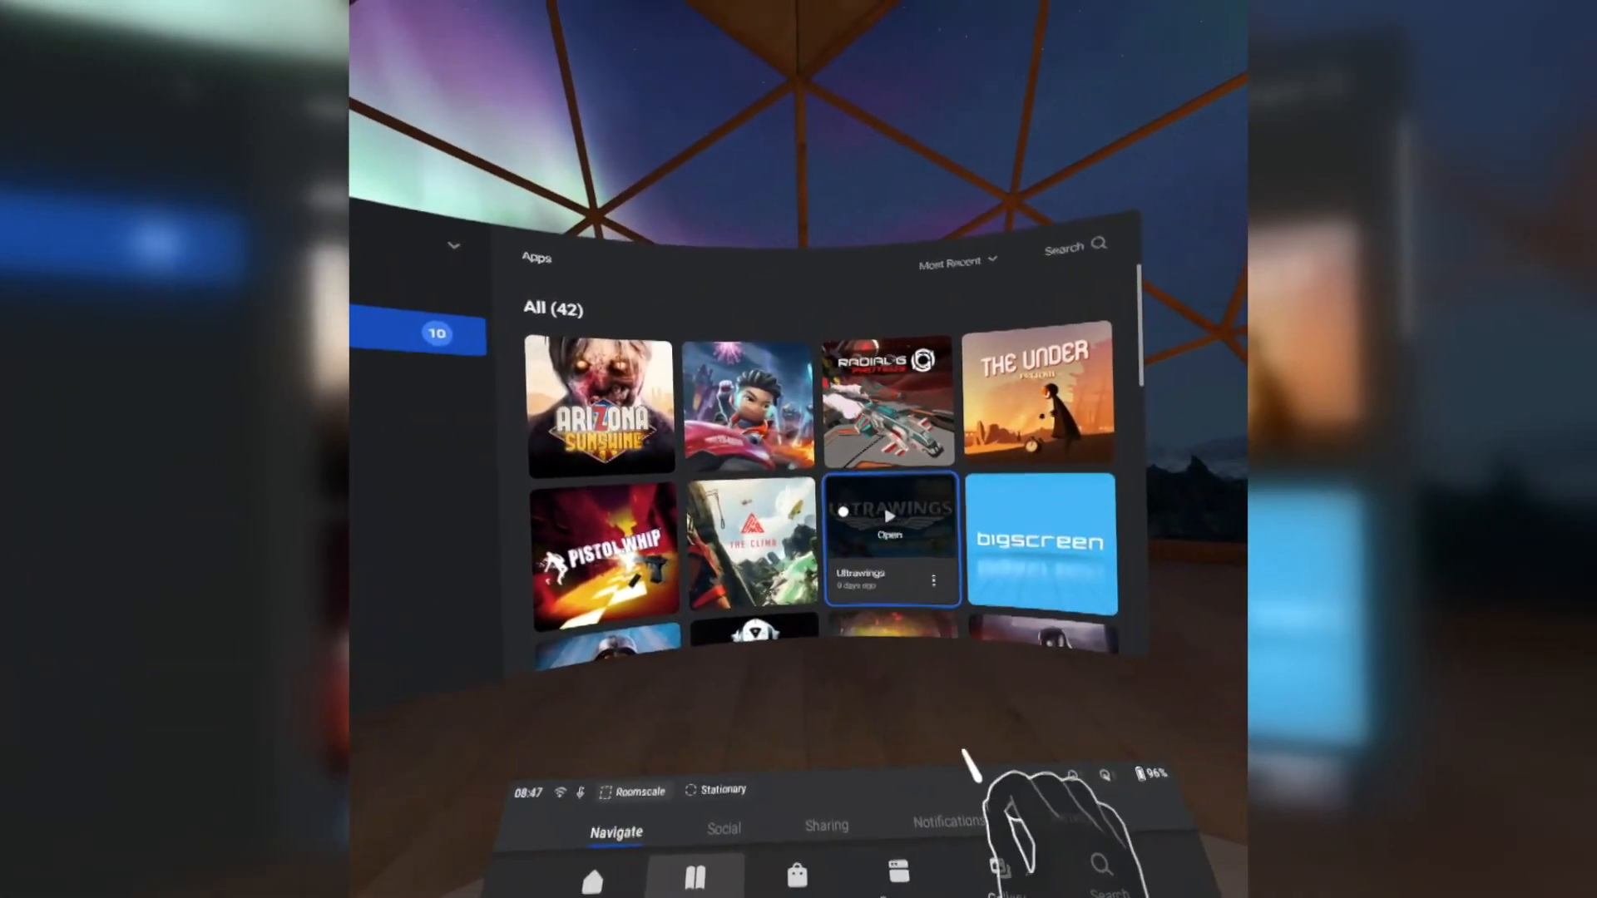
scroll("down", 3)
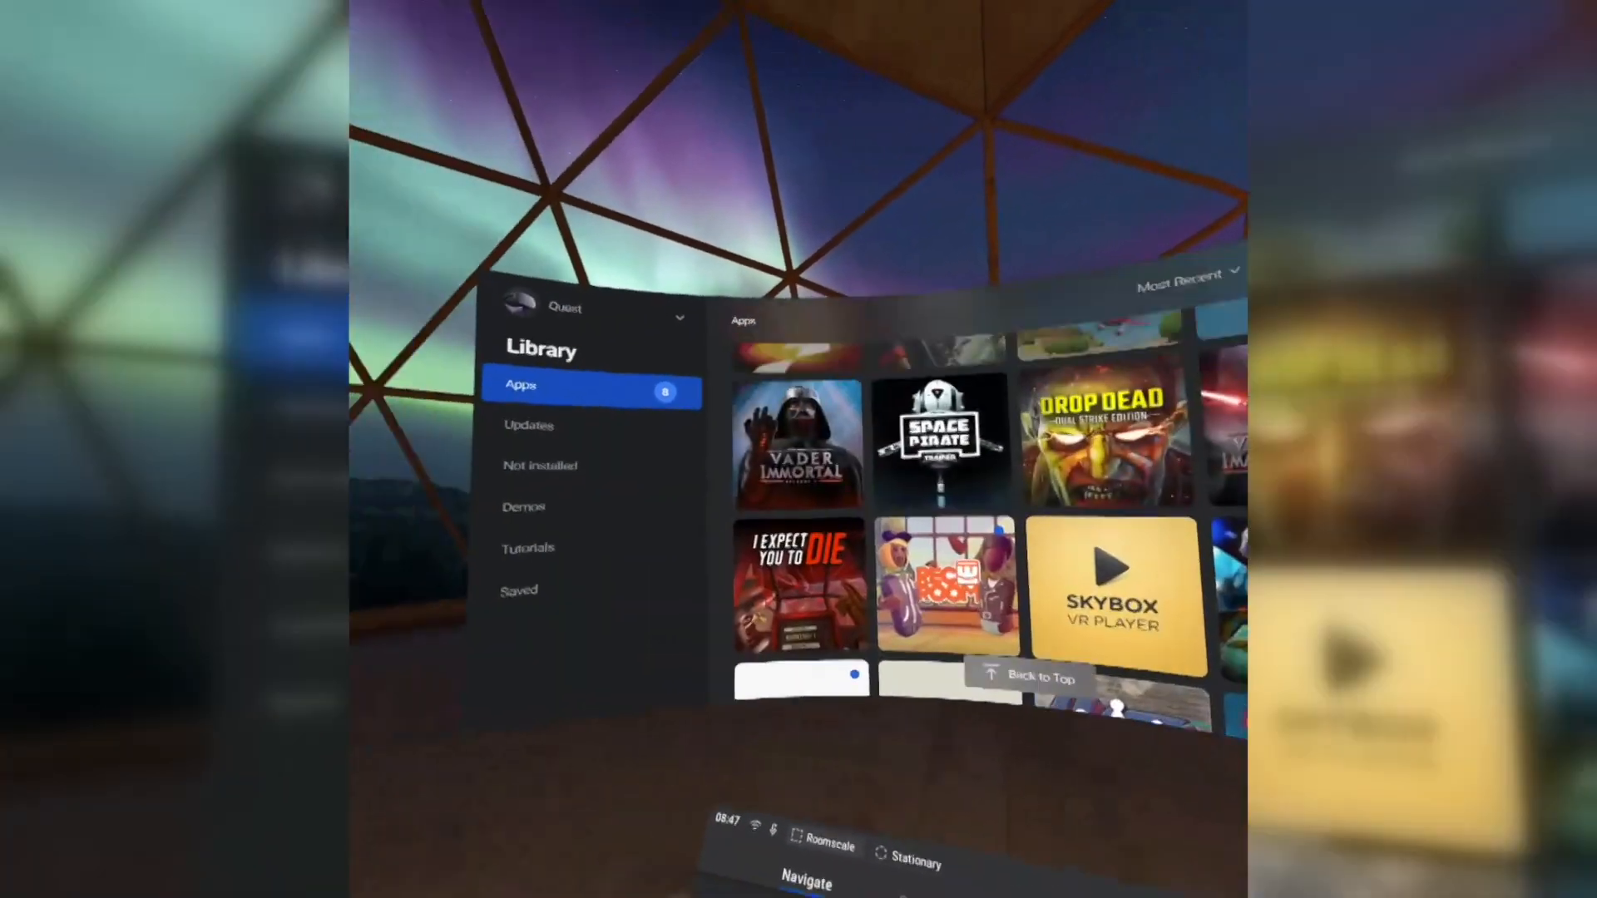
left_click(523, 507)
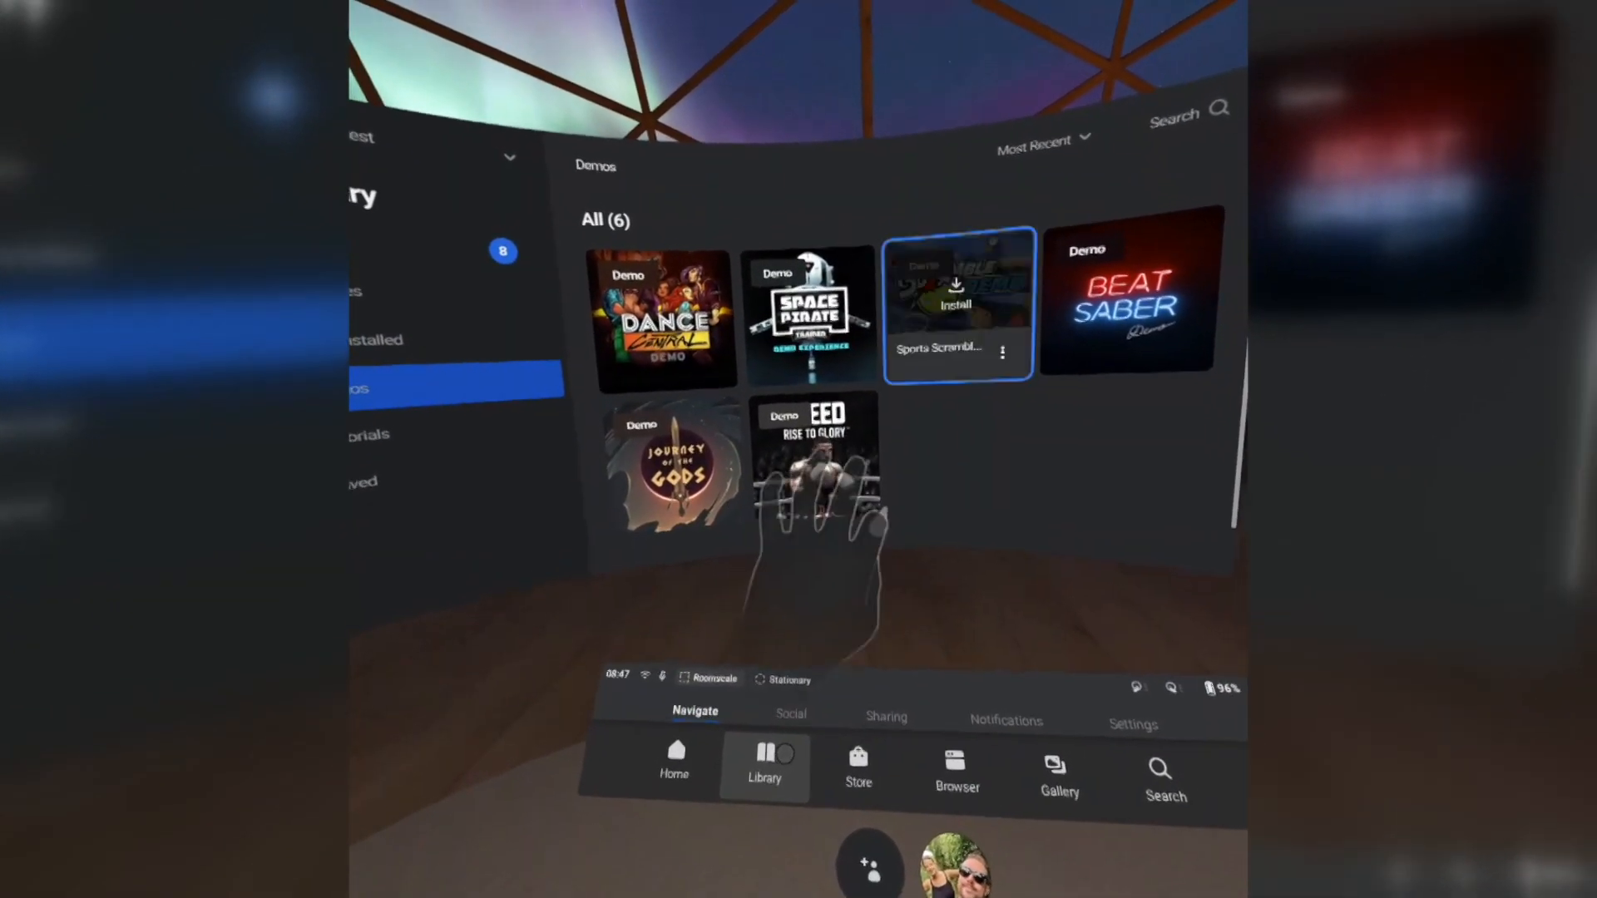
left_click(951, 300)
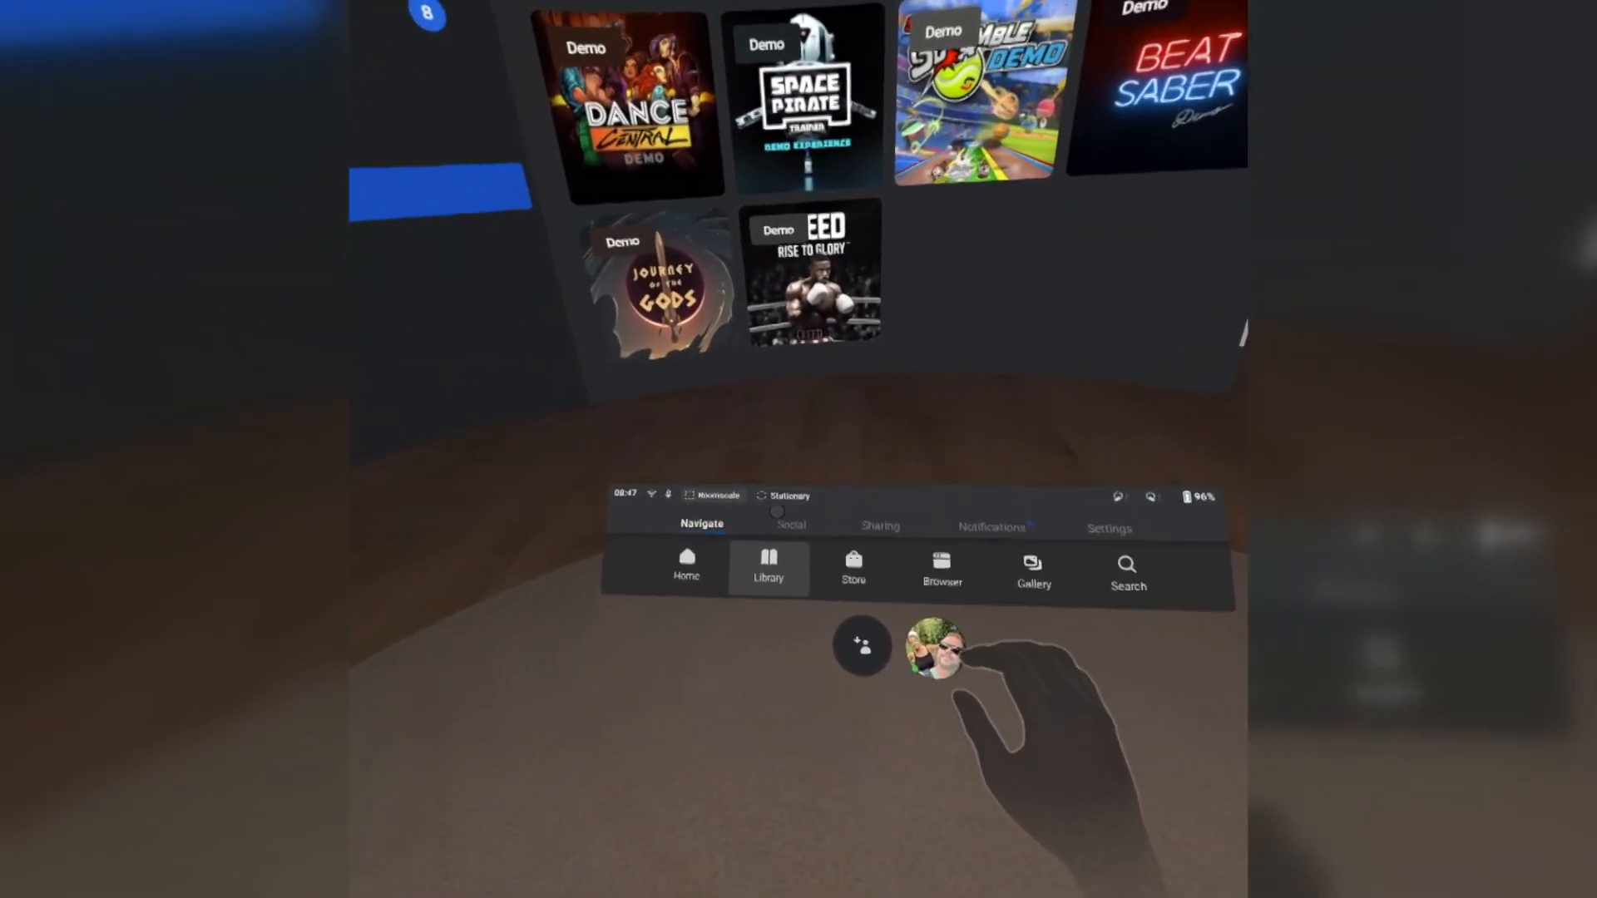
left_click(769, 569)
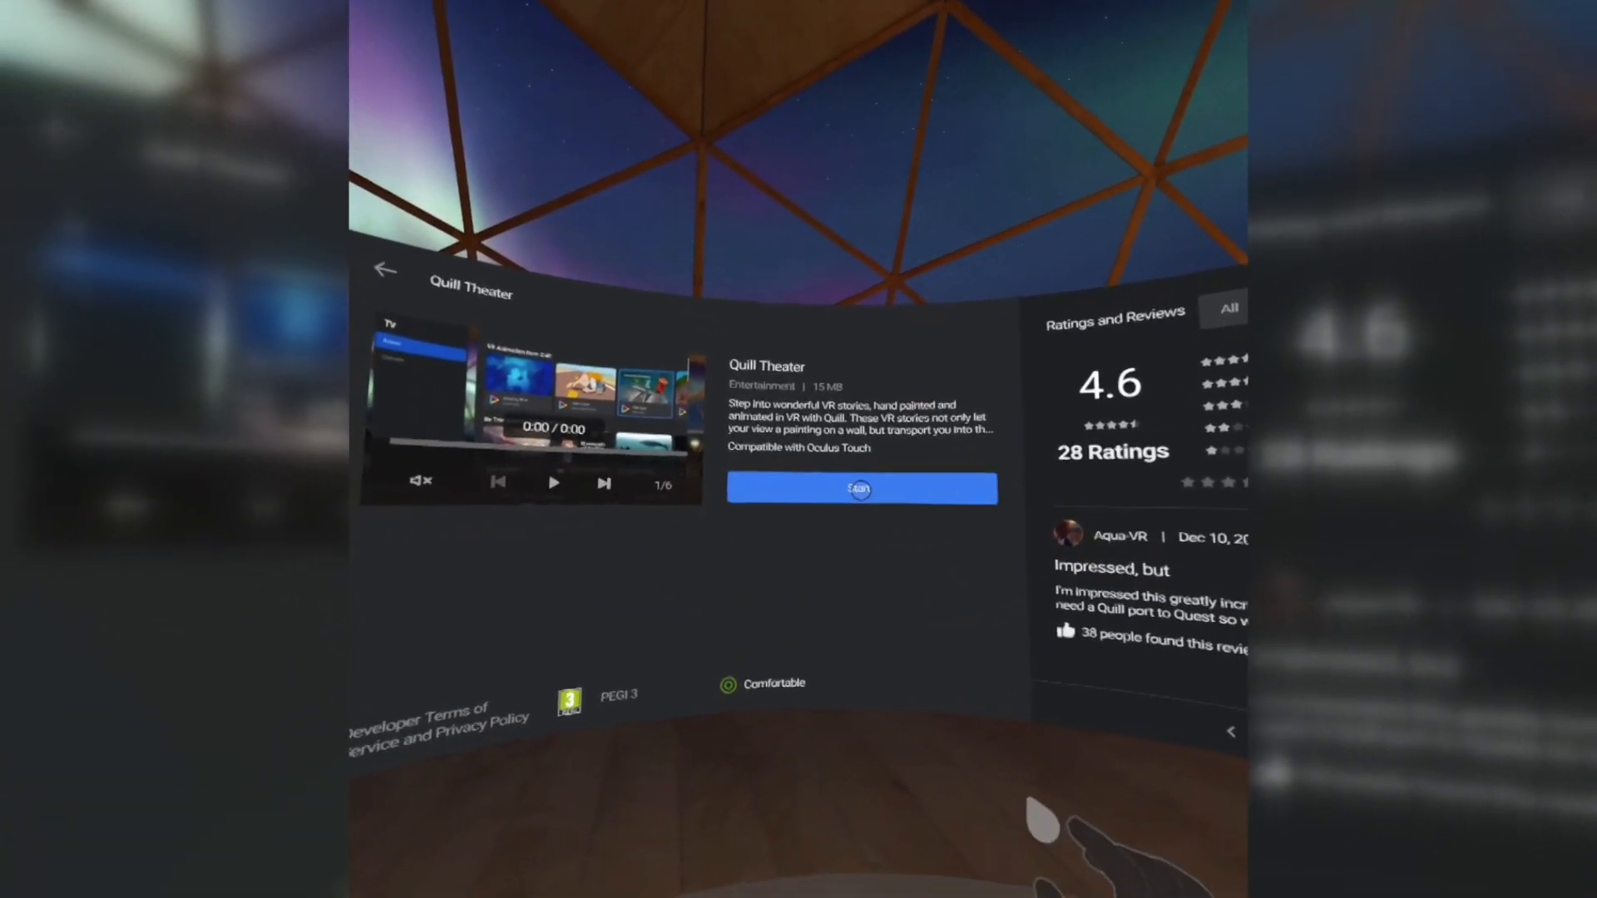
Step: Pinch the blue button on the Quill Theater store listing to get the app
left_click(860, 489)
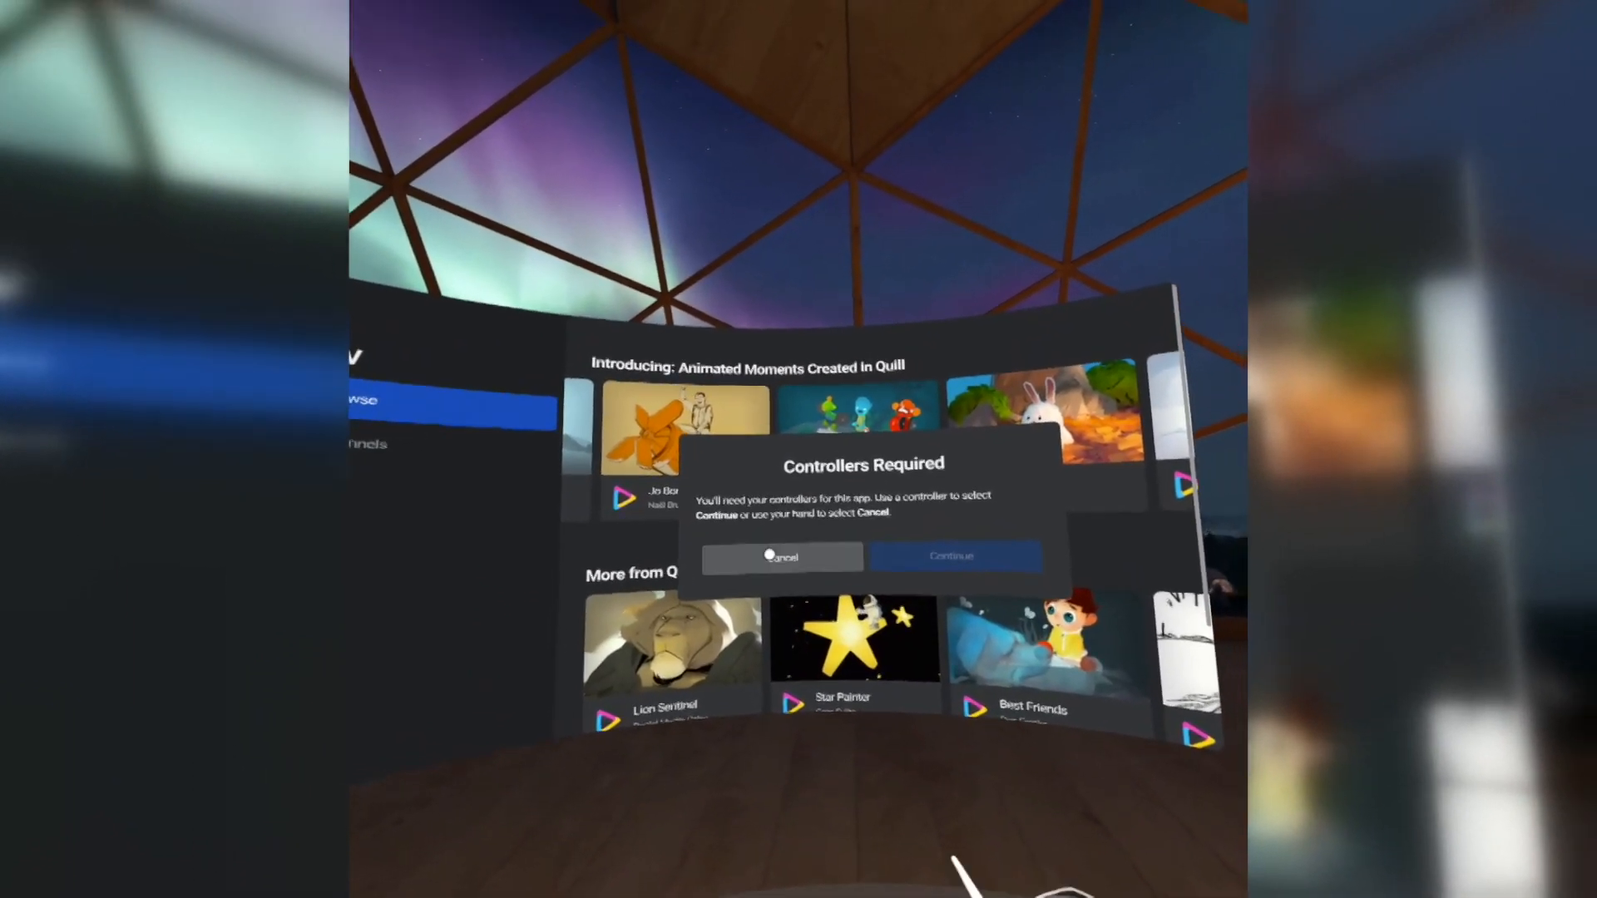
Step: Cancel the Controllers Required prompt, retry the controller-only app, and cancel again
left_click(782, 558)
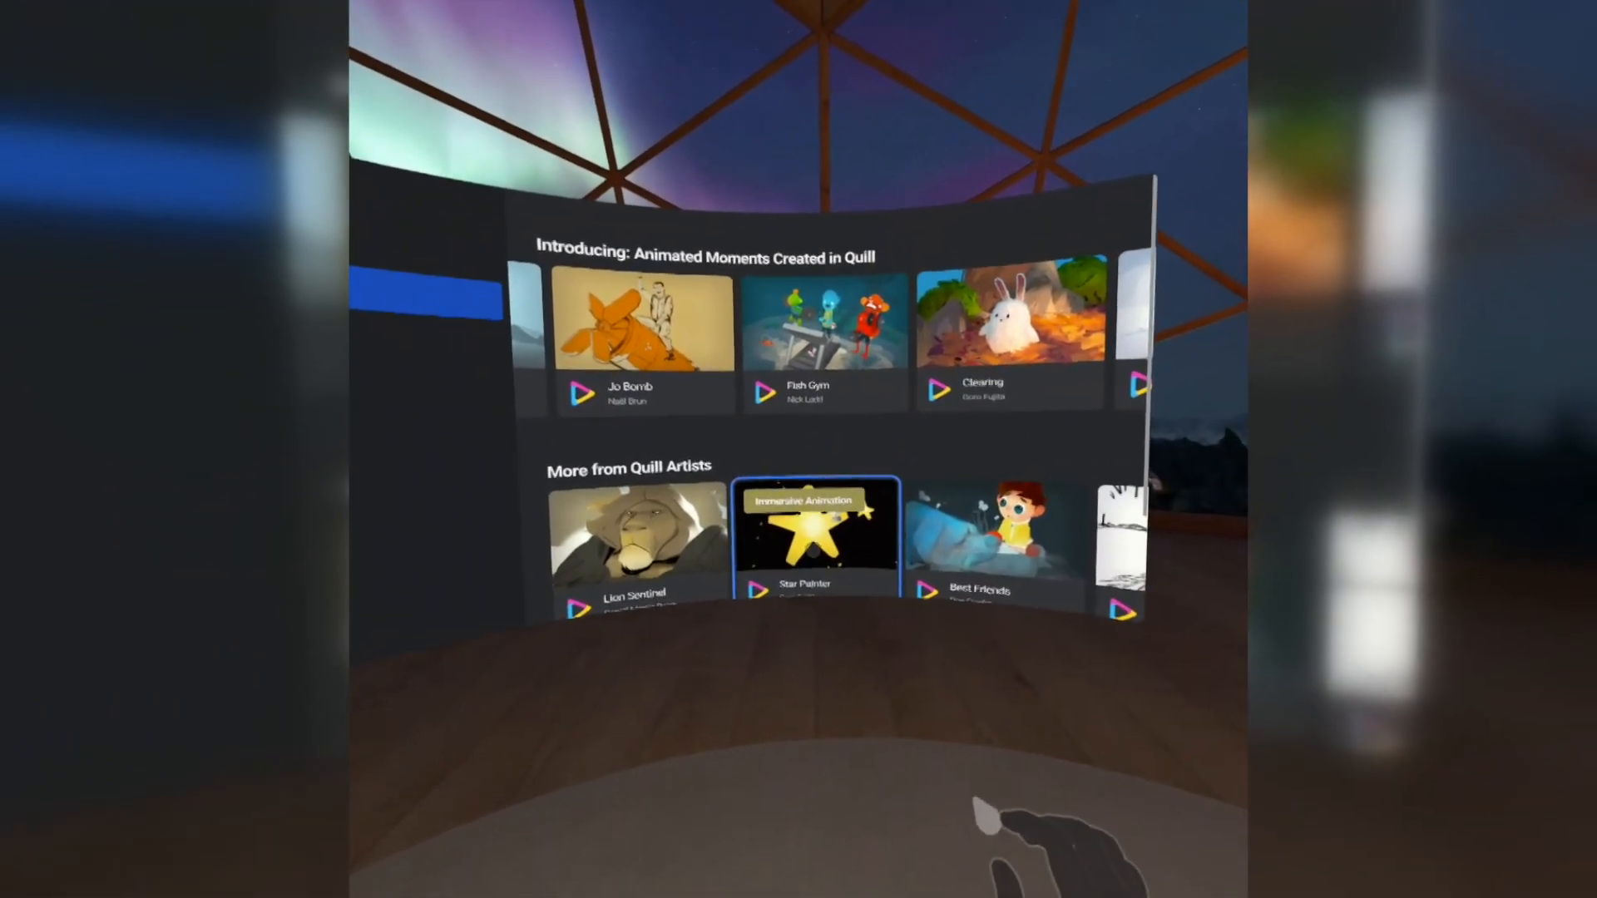
left_click(814, 531)
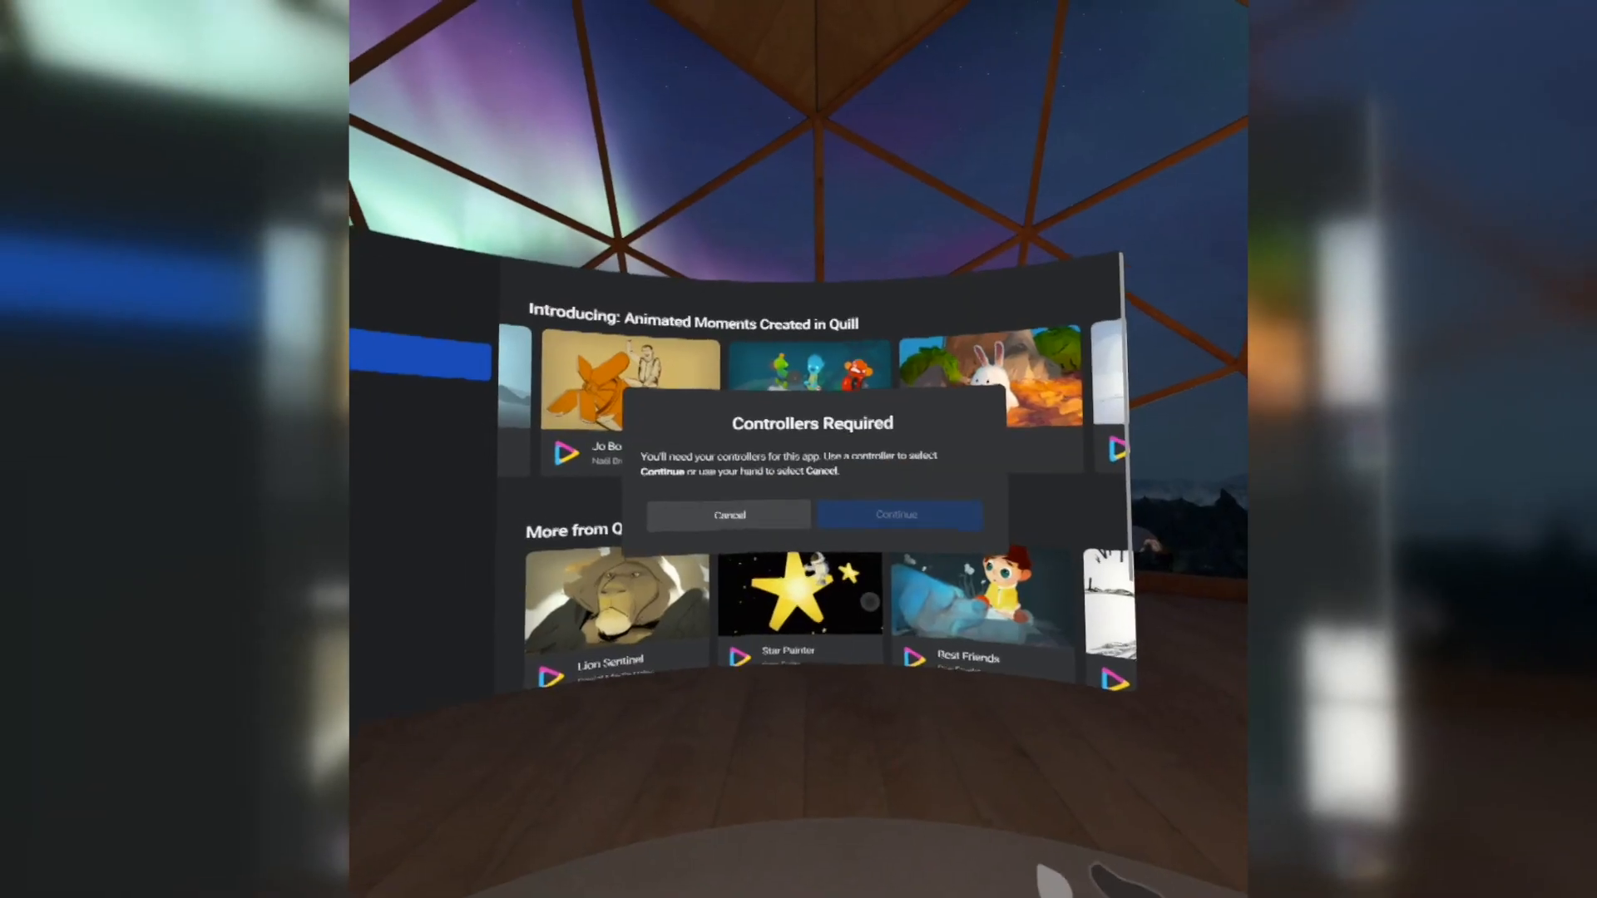
left_click(729, 516)
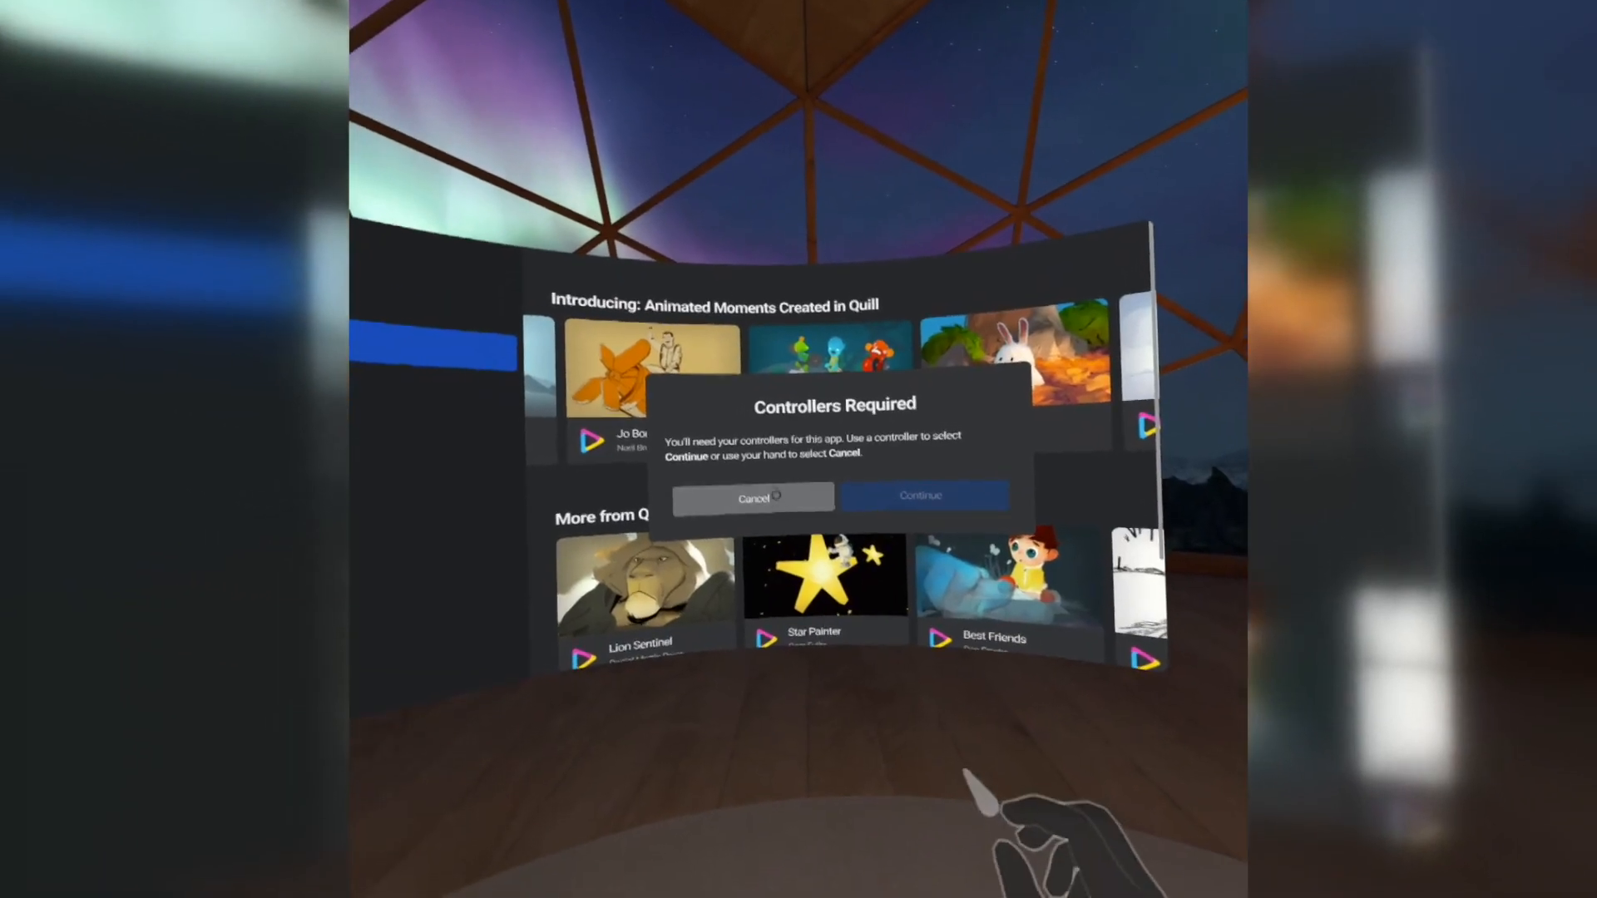
left_click(752, 497)
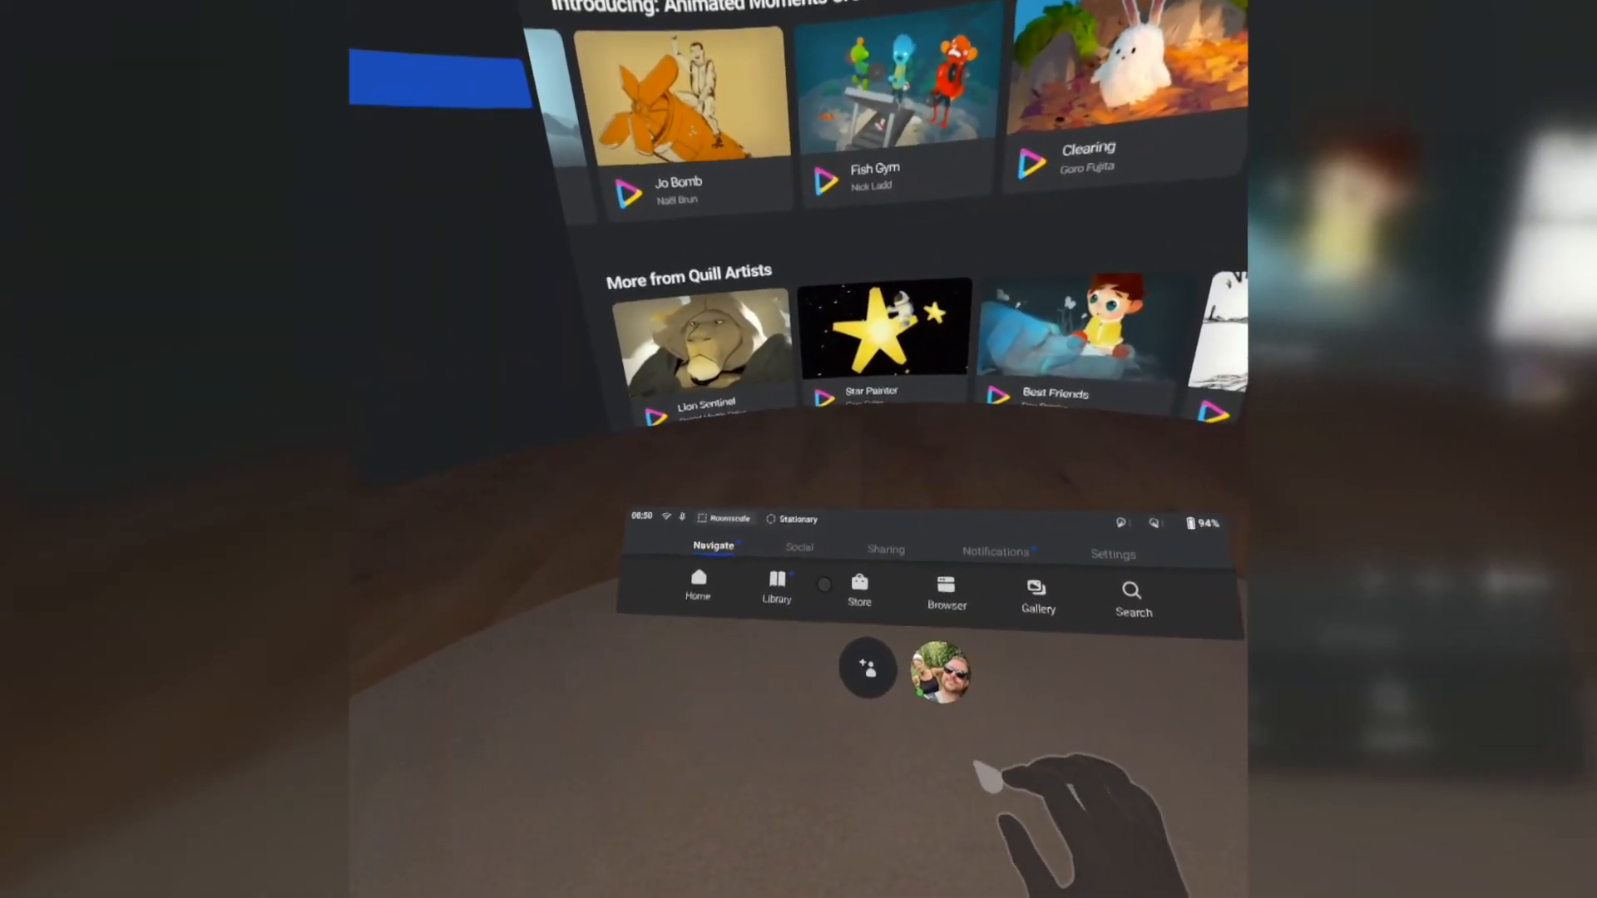
Step: Launch the Browser from the universal menu's Navigate tab
left_click(776, 586)
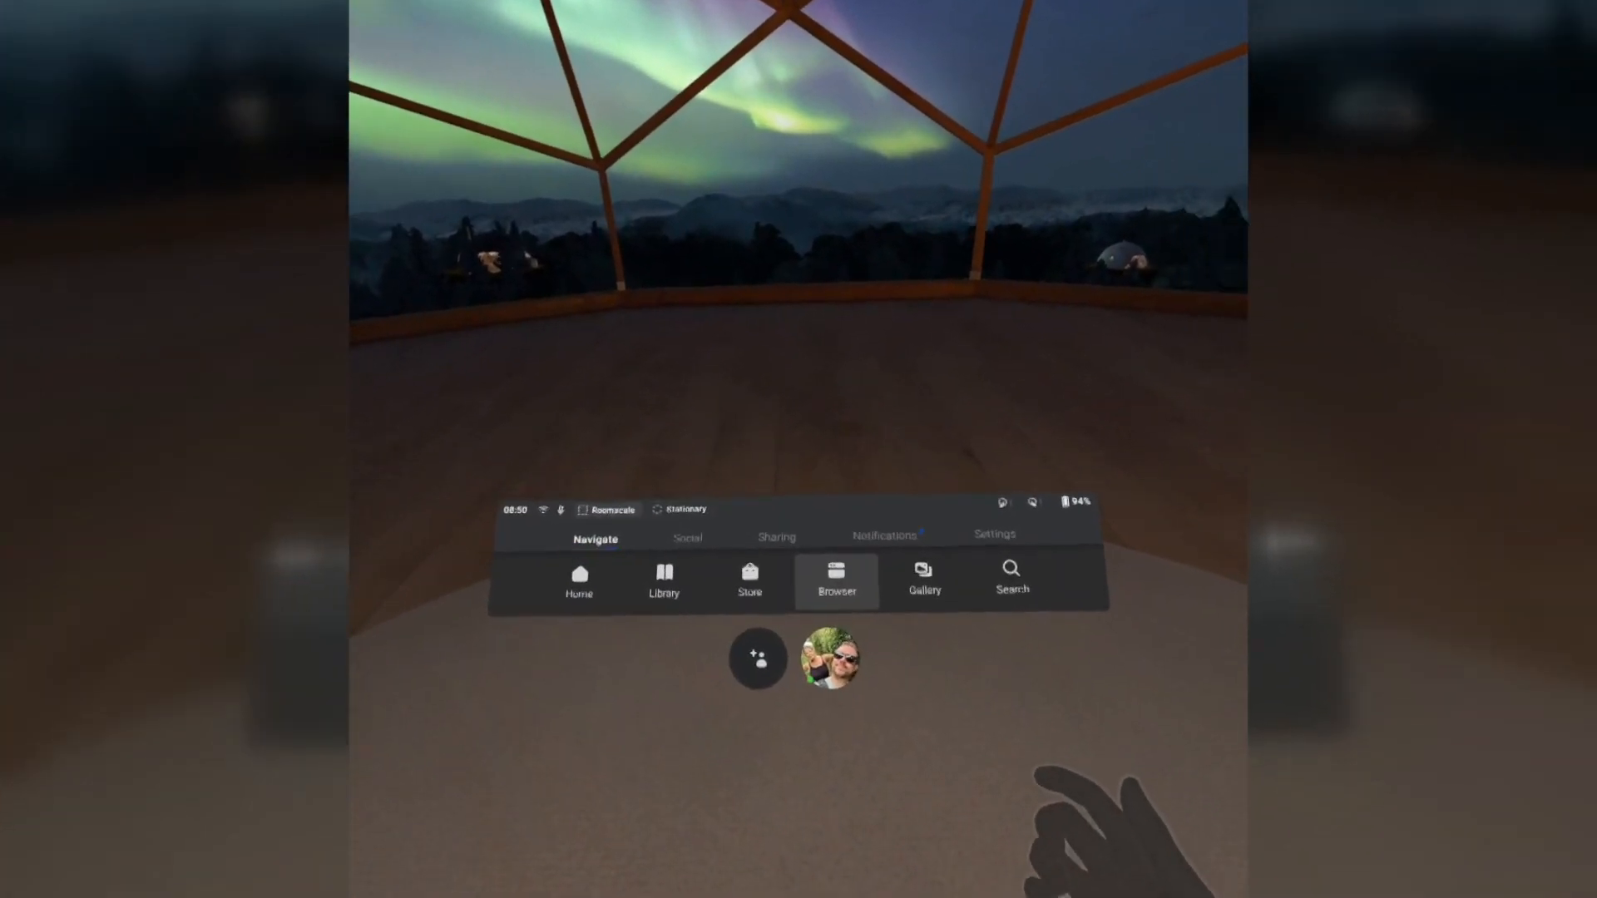
left_click(835, 579)
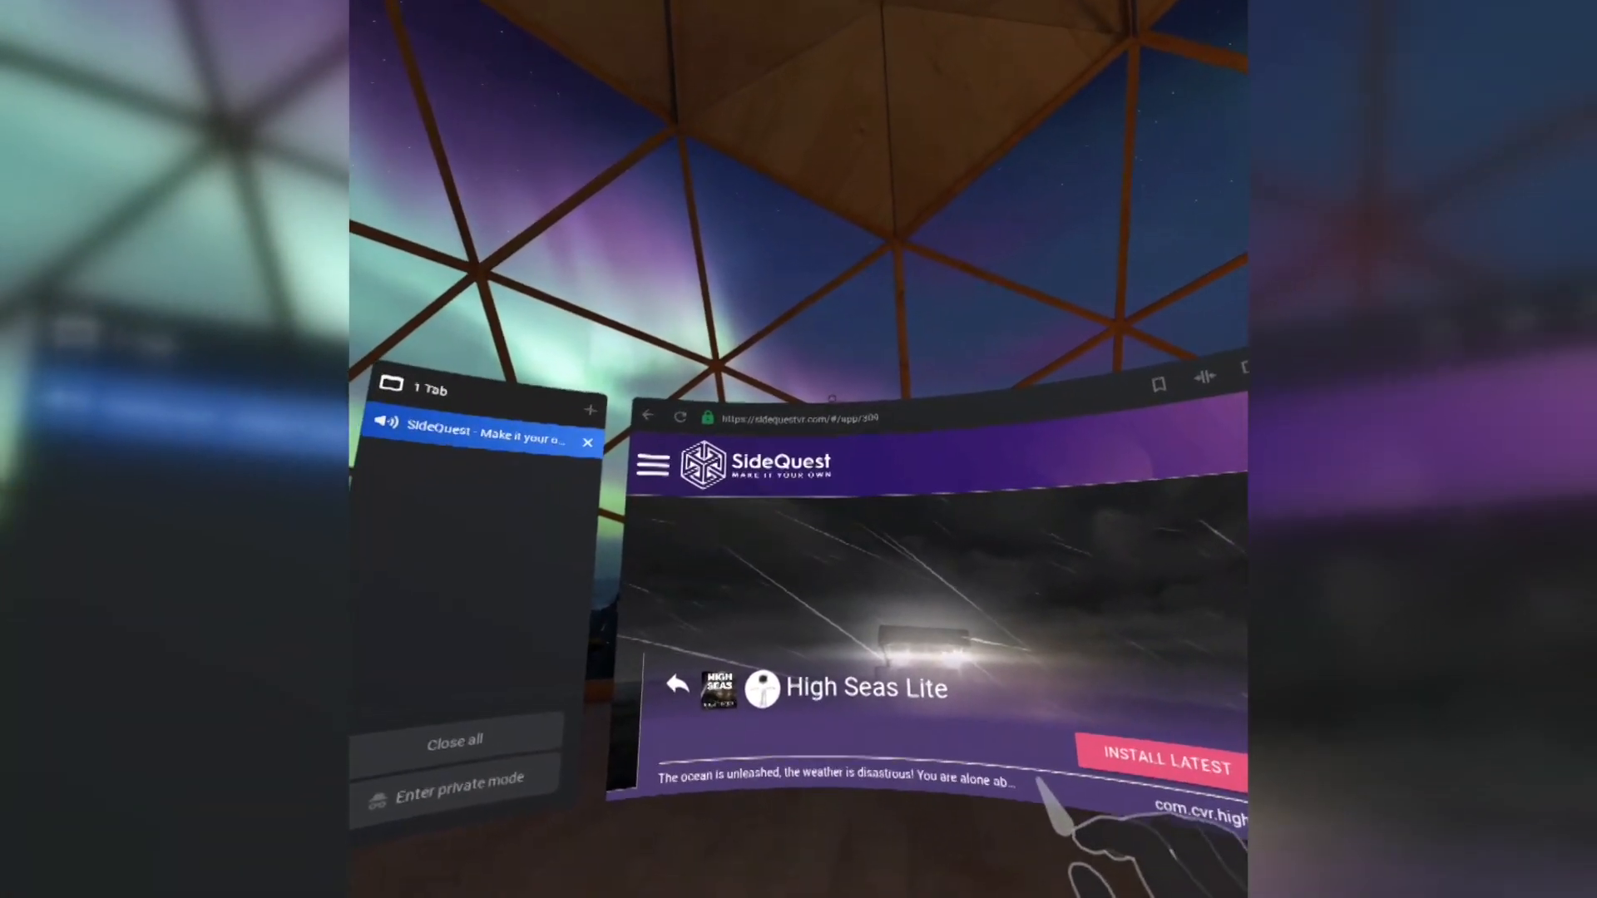
Step: Request Install Latest for High Seas Lite on SideQuest, then start a new address entry
left_click(795, 416)
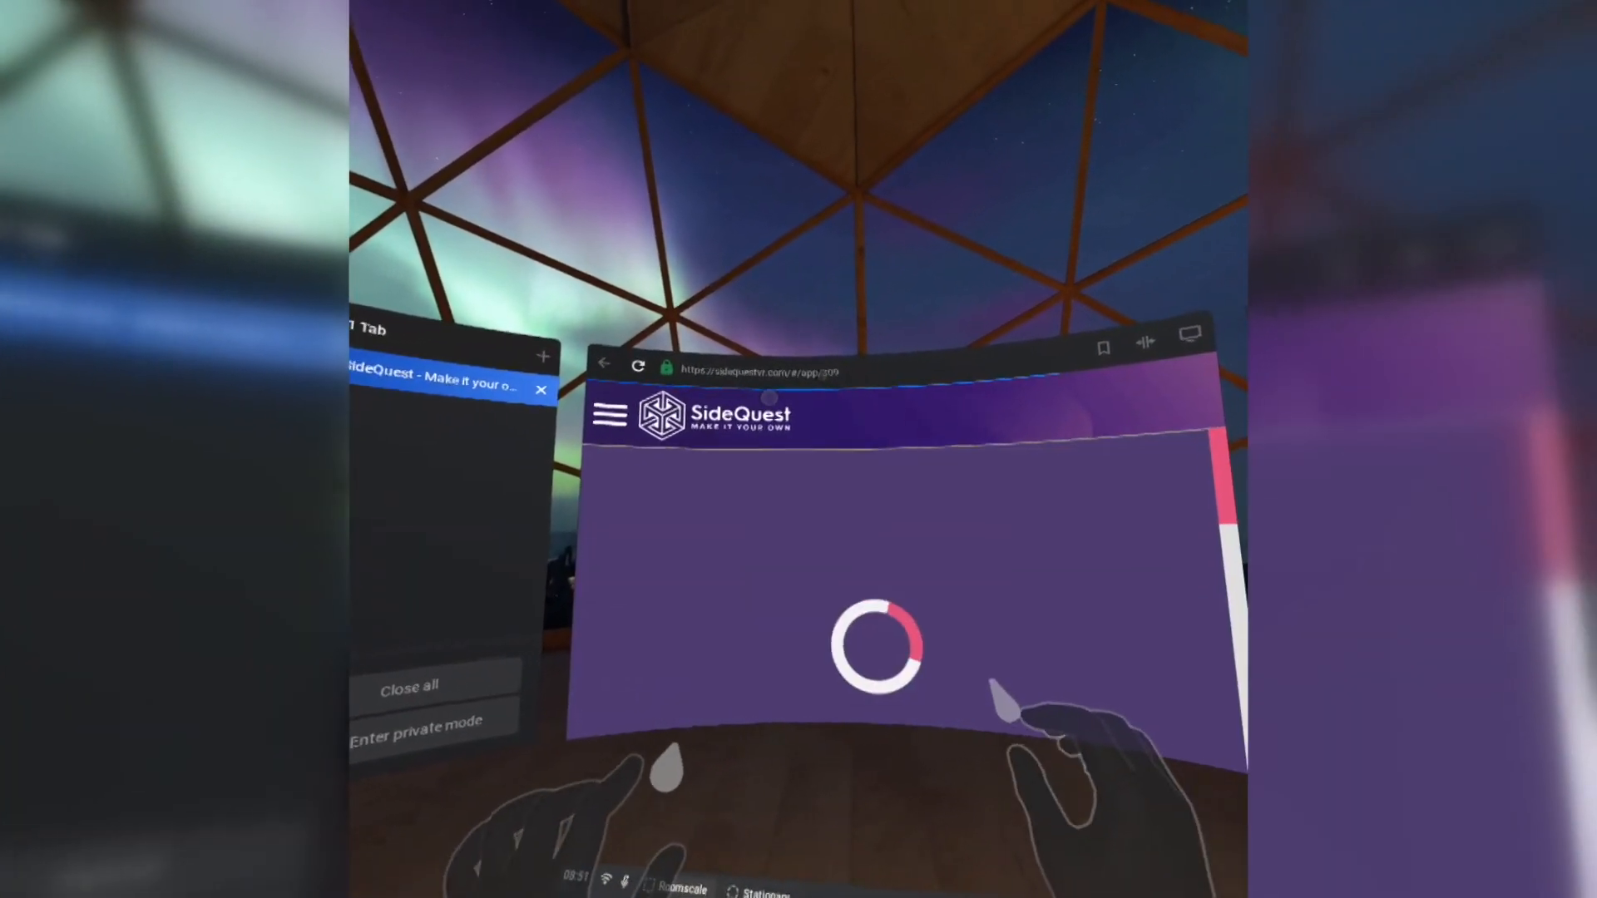
left_click(776, 366)
type("oq")
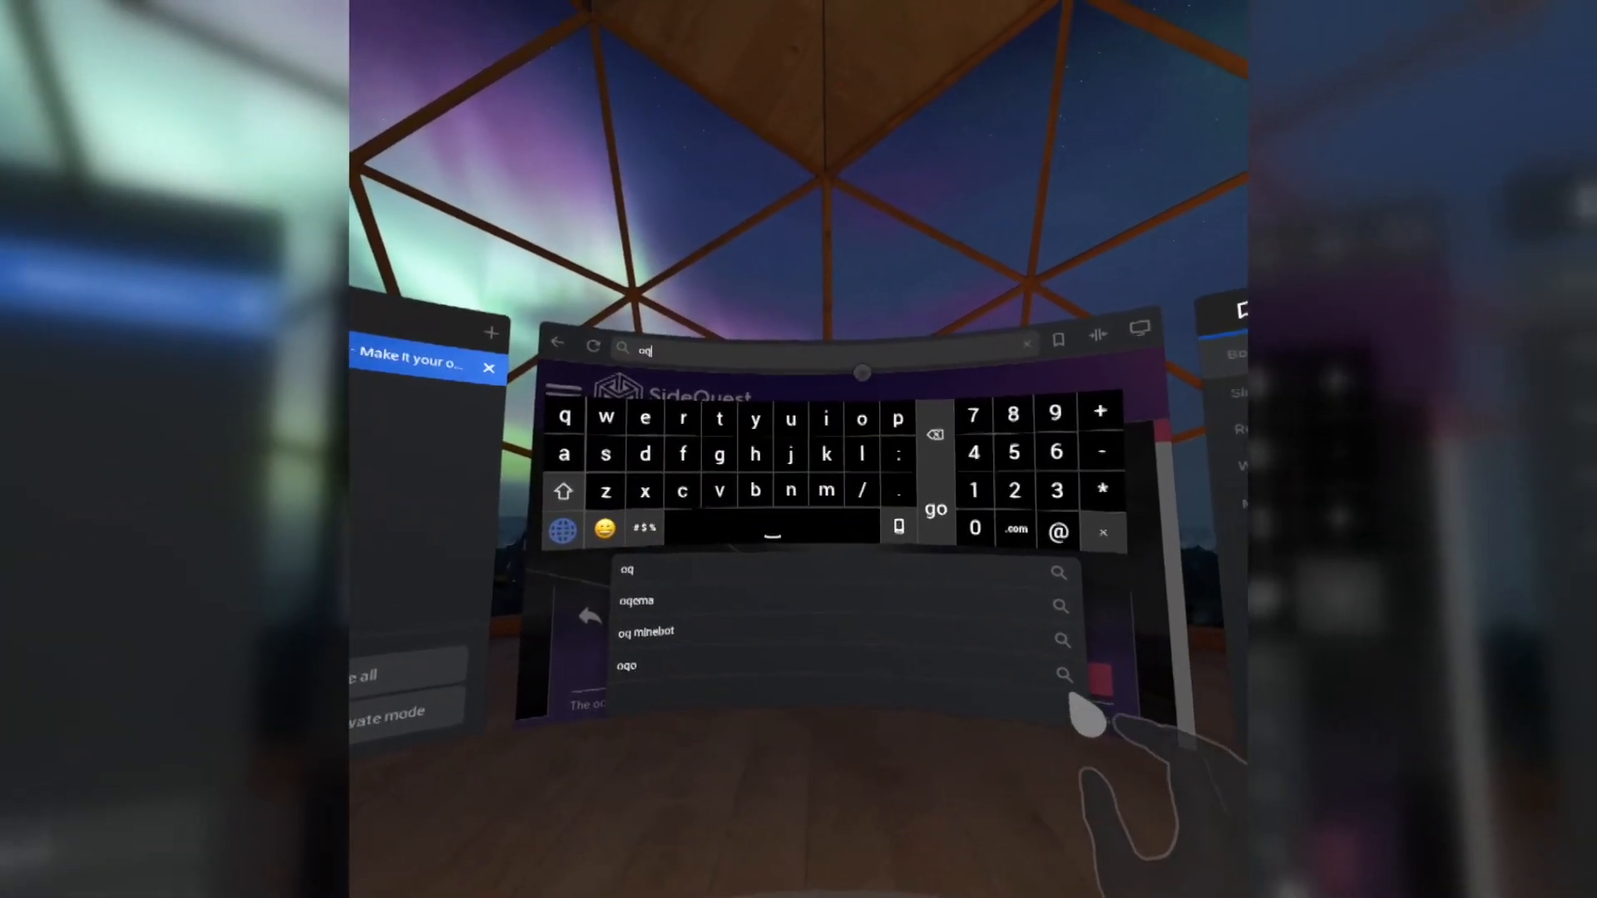
Step: Close the browser and head back toward the Quest Library
left_click(895, 416)
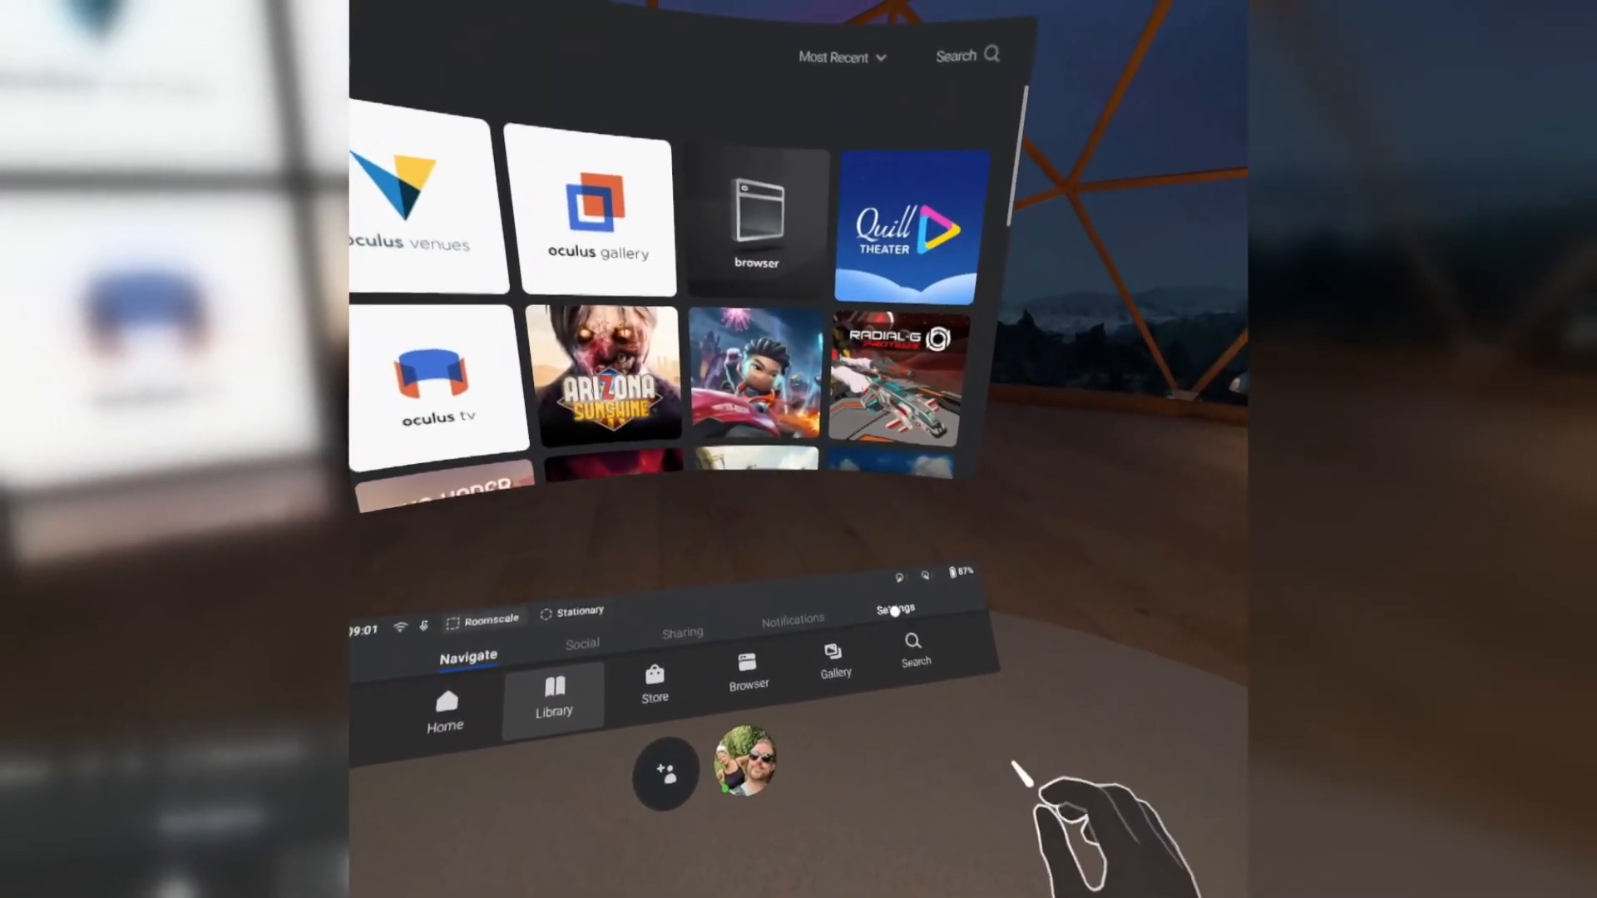
Step: Show the full Library of 43 installed apps sorted by most recent
left_click(894, 609)
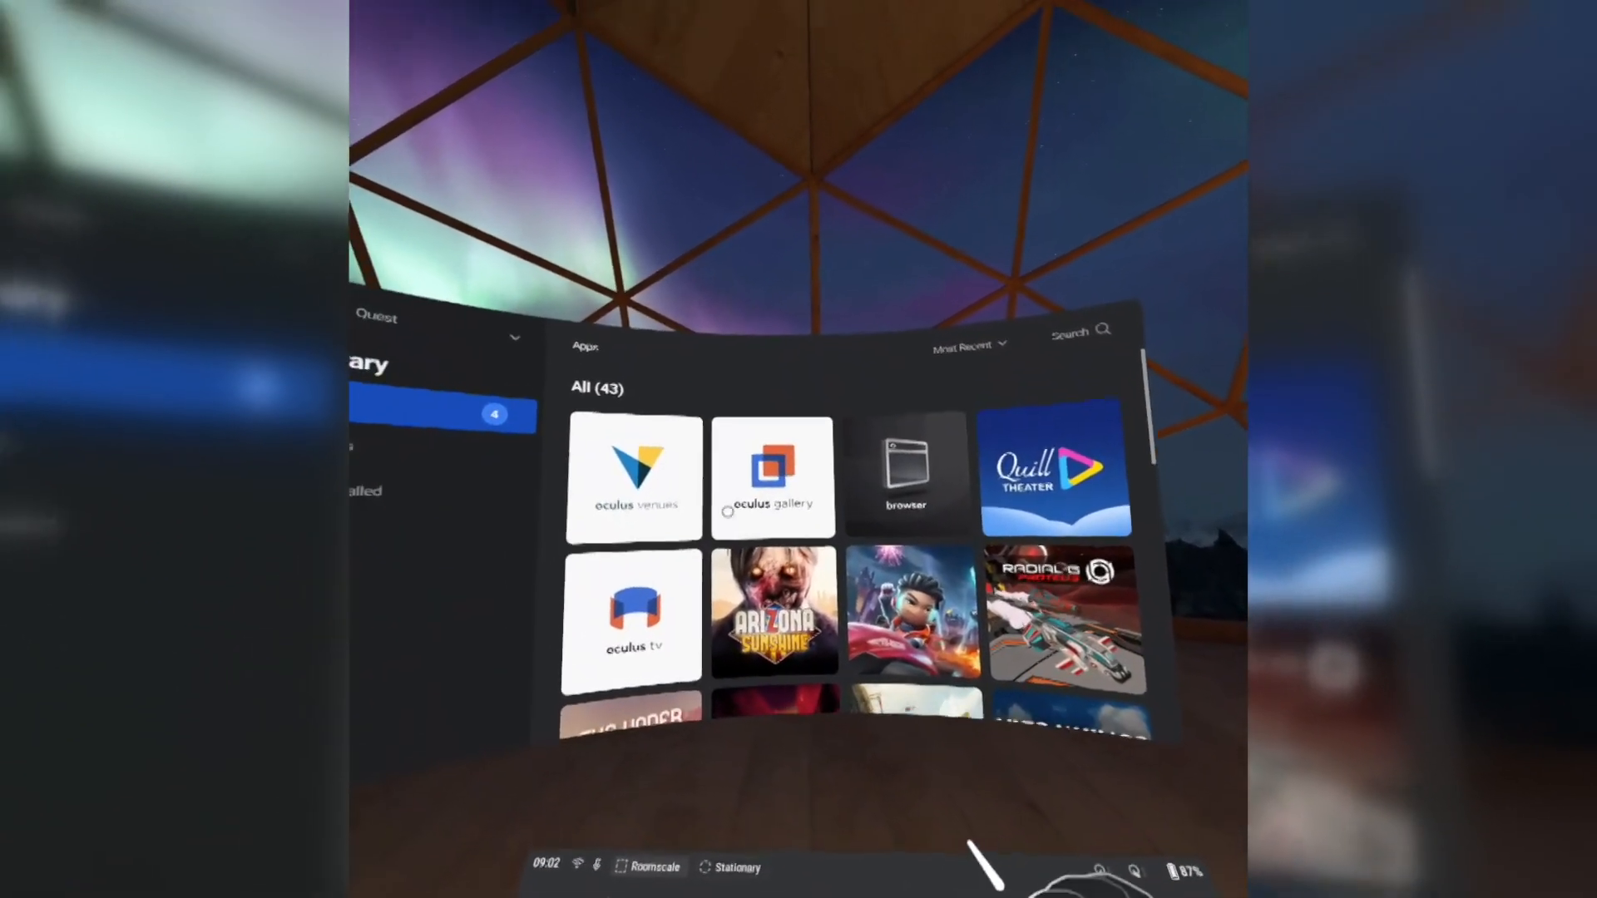
Step: Open the Store from the Navigate menu so its Featured page begins loading
scroll("down", 3)
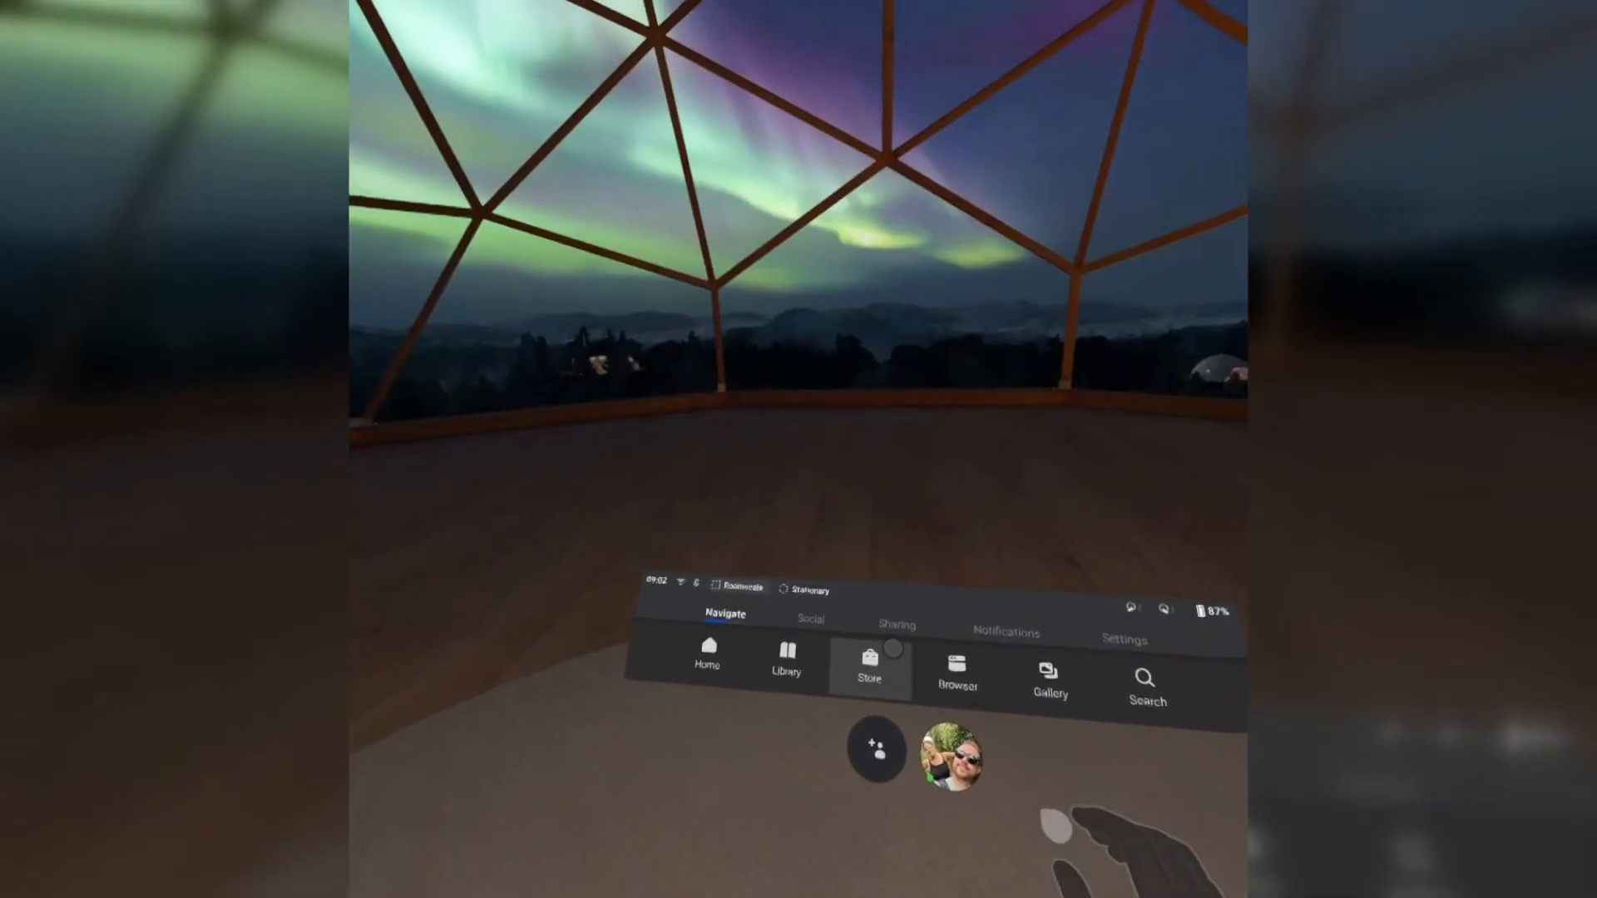
left_click(869, 667)
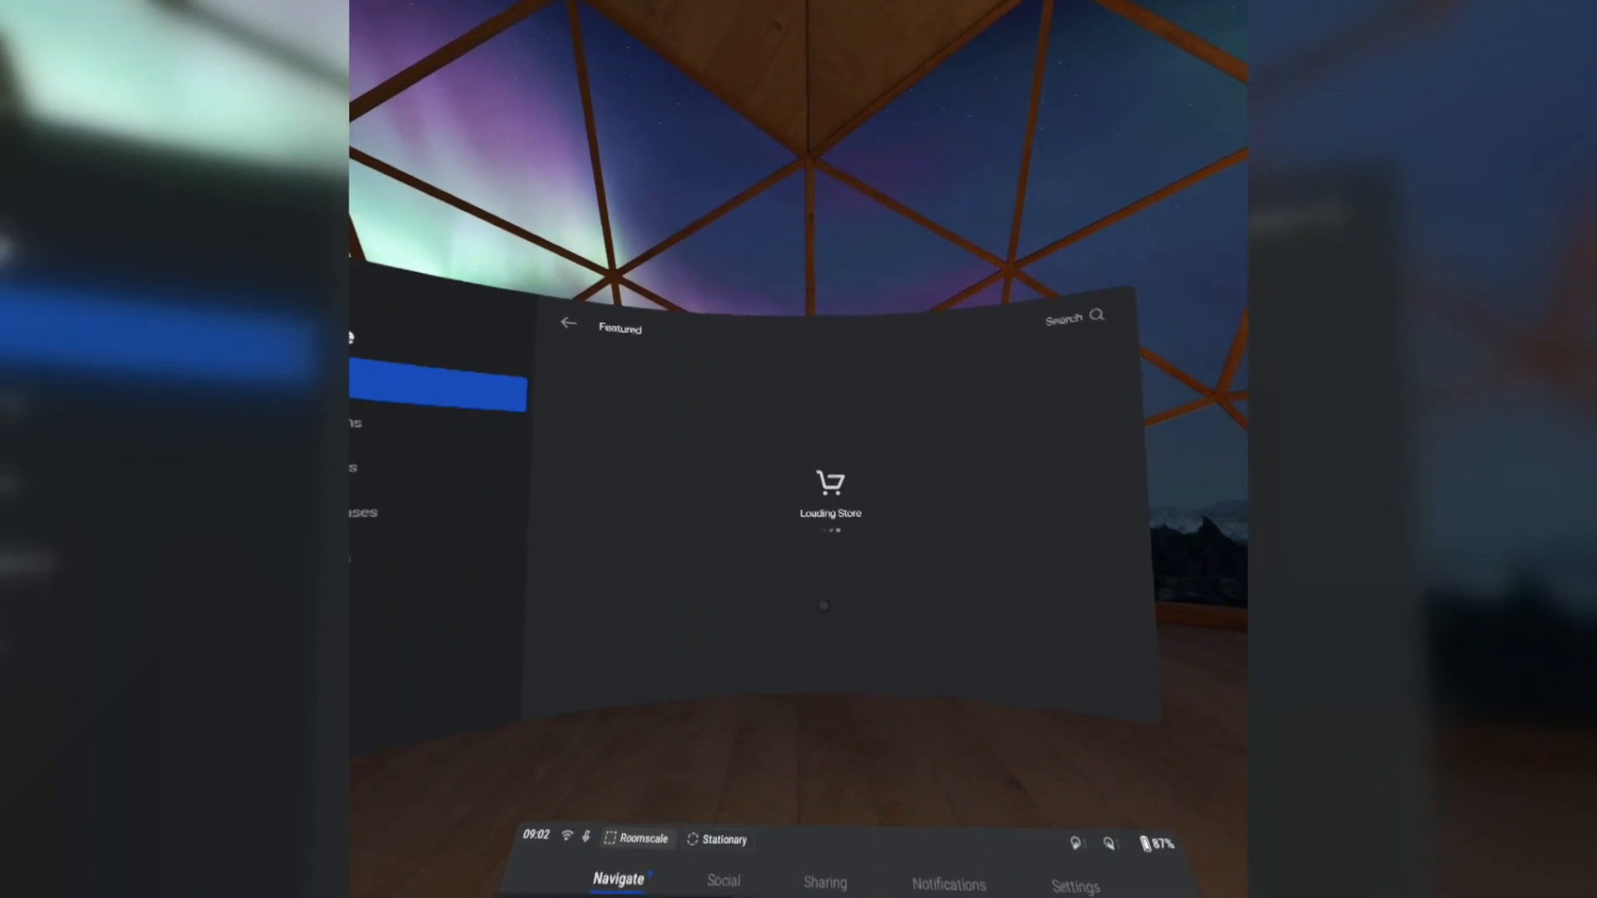